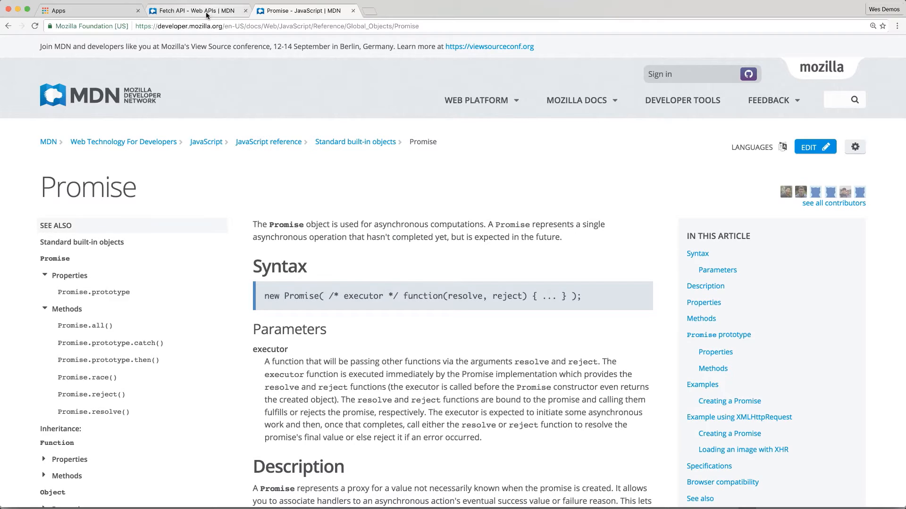
Switch to the Fetch API article and scroll through Concepts and usage, Specifications and Browser compatibility
{"action": "left_click", "coordinate": [190, 10]}
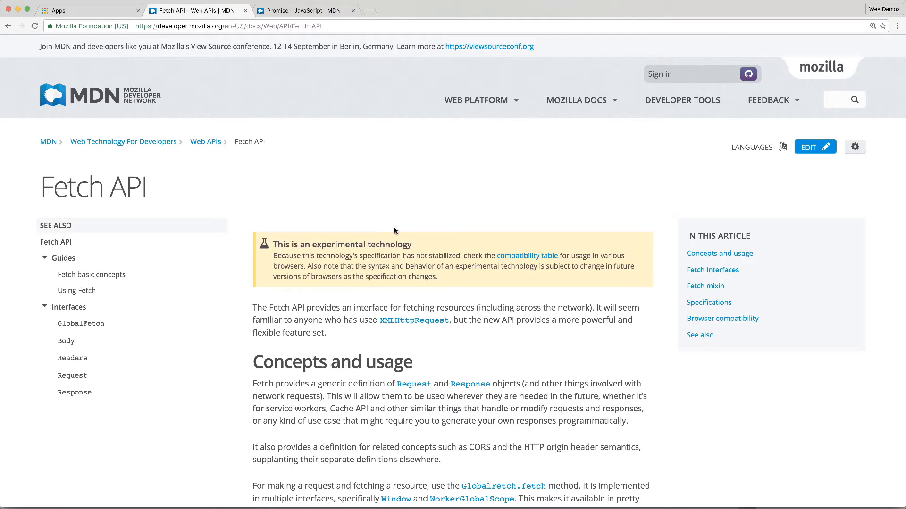
{"action": "mouse_move", "coordinate": [390, 338]}
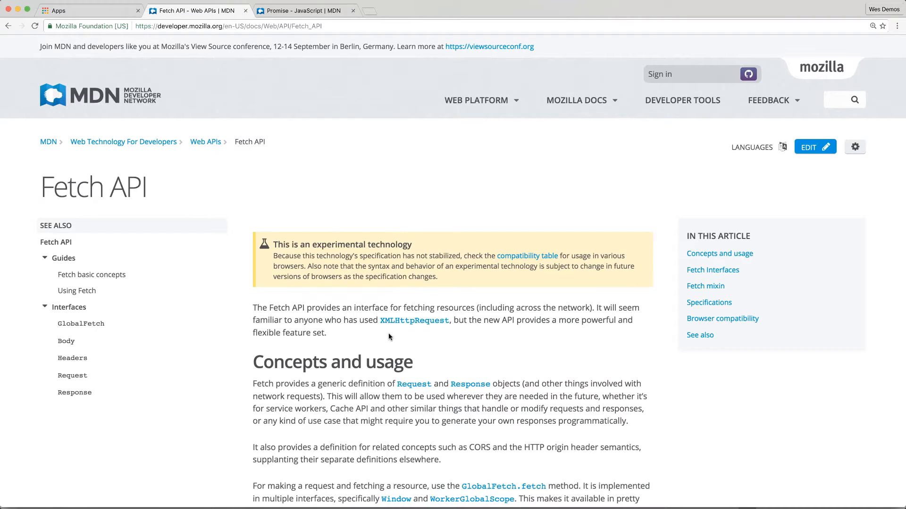
{"action": "mouse_move", "coordinate": [444, 333]}
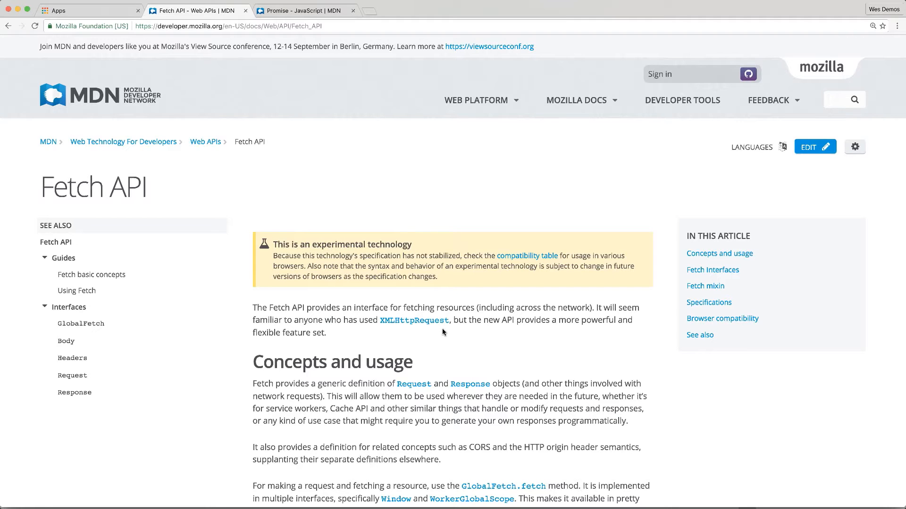
{"action": "scroll", "scroll_direction": "down", "scroll_amount": 3}
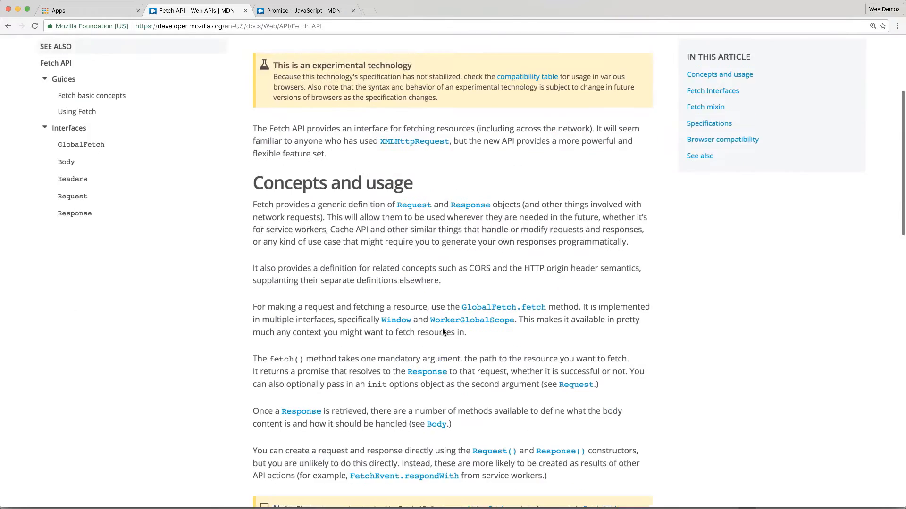
{"action": "scroll", "scroll_direction": "down", "scroll_amount": 3}
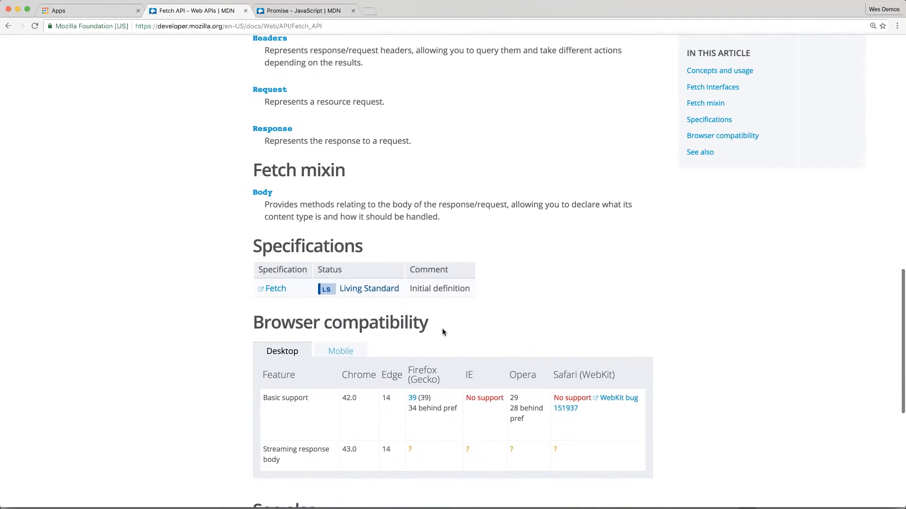
{"action": "scroll", "scroll_direction": "up", "scroll_amount": 3}
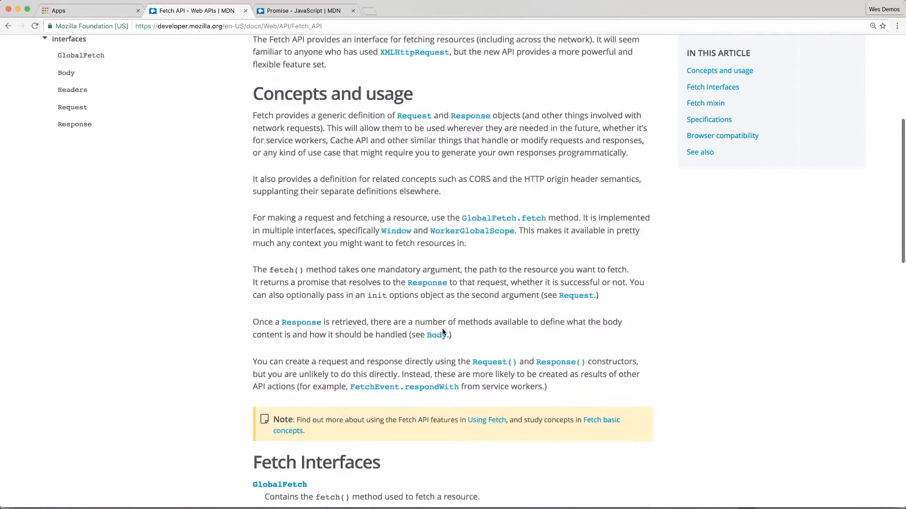
{"action": "scroll", "scroll_direction": "up", "scroll_amount": 3}
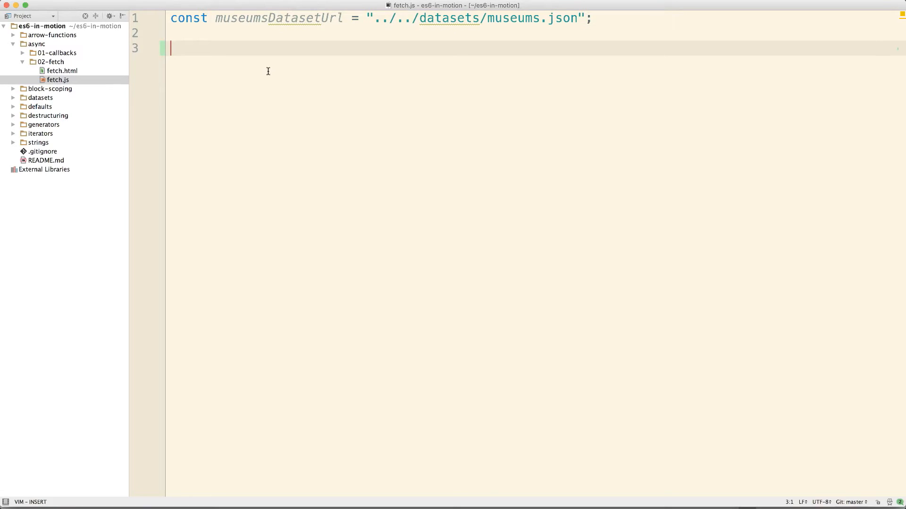
Write const promise = fetch(museumsDatasetUrl); on line 3 of fetch.js
{"action": "type", "text": "fet"}
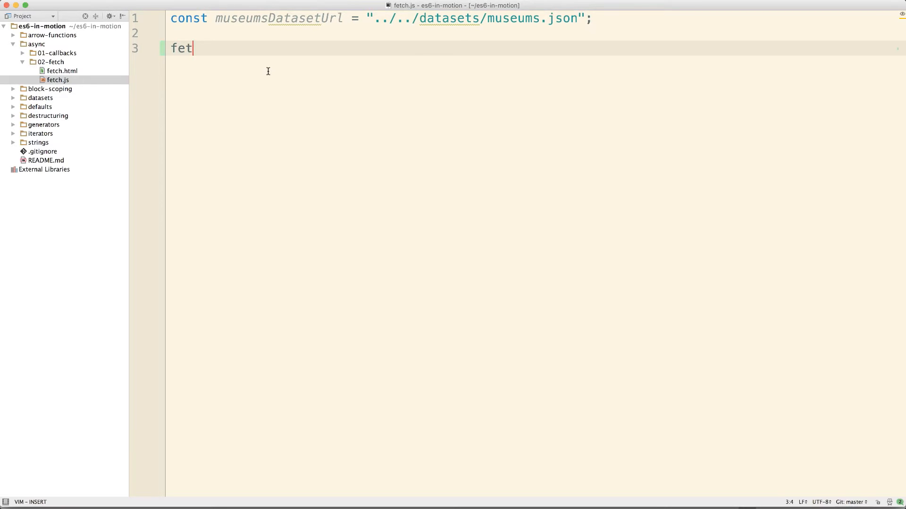
{"action": "type", "text": "ch"}
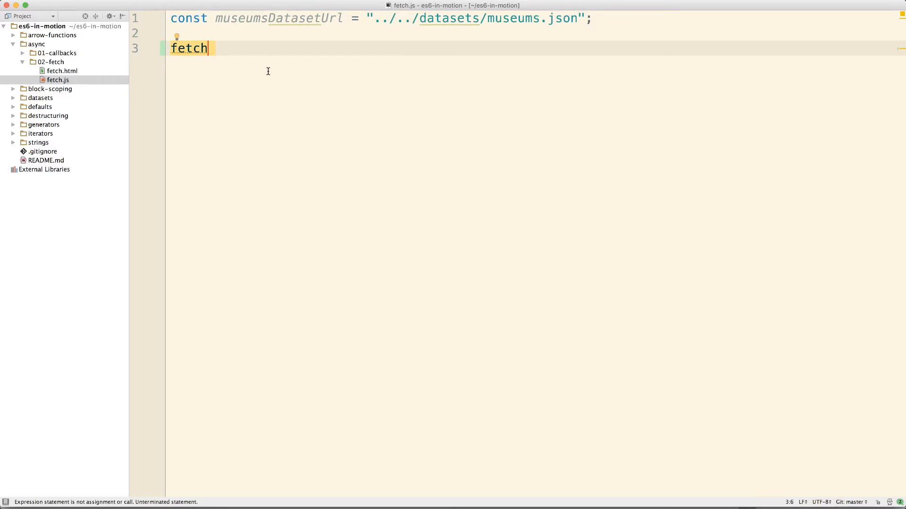
{"action": "type", "text": "(museumsDatasetUrl"}
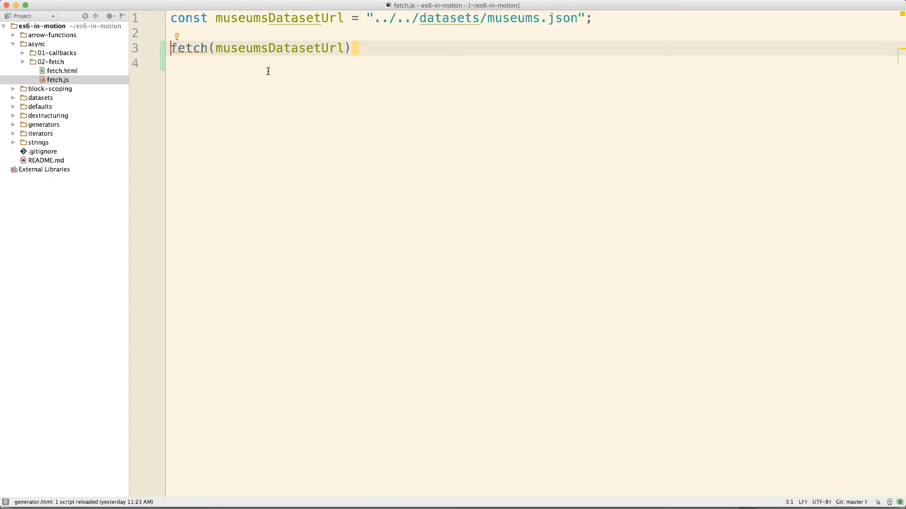
{"action": "type", "text": "const"}
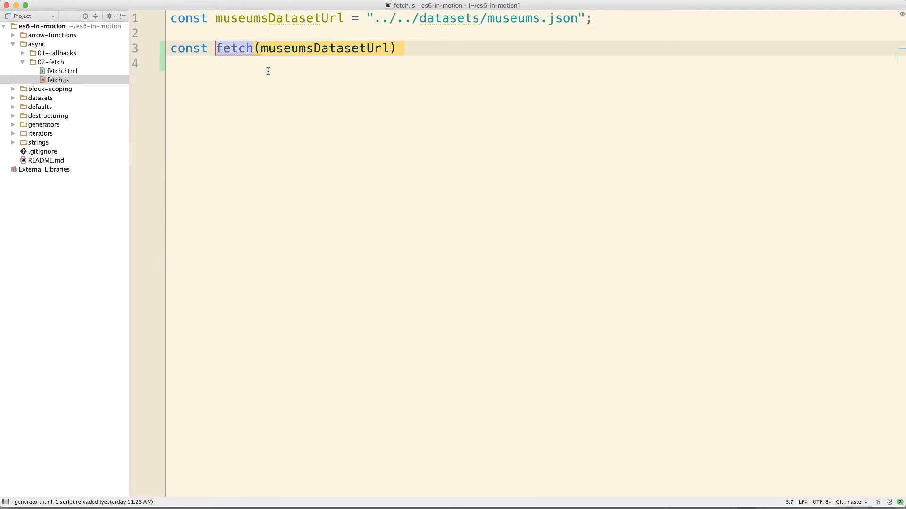
{"action": "type", "text": "what"}
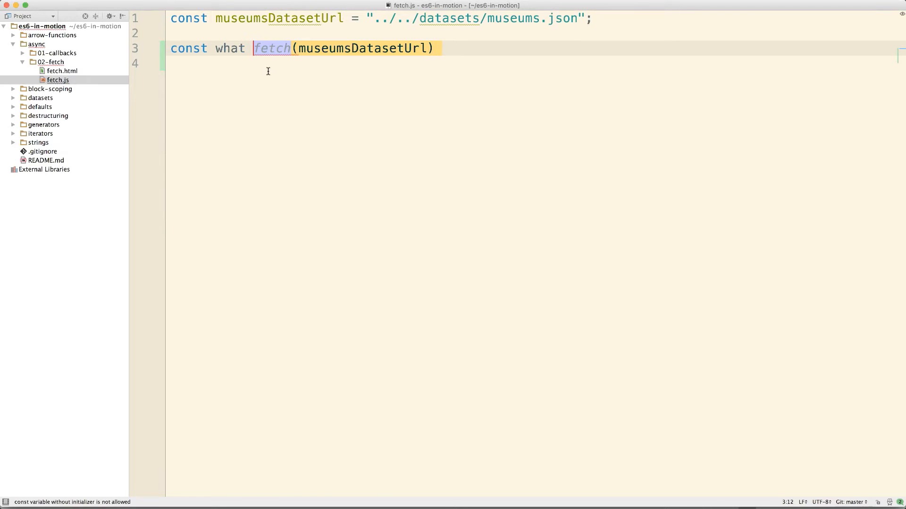
{"action": "key", "text": "Backspace"}
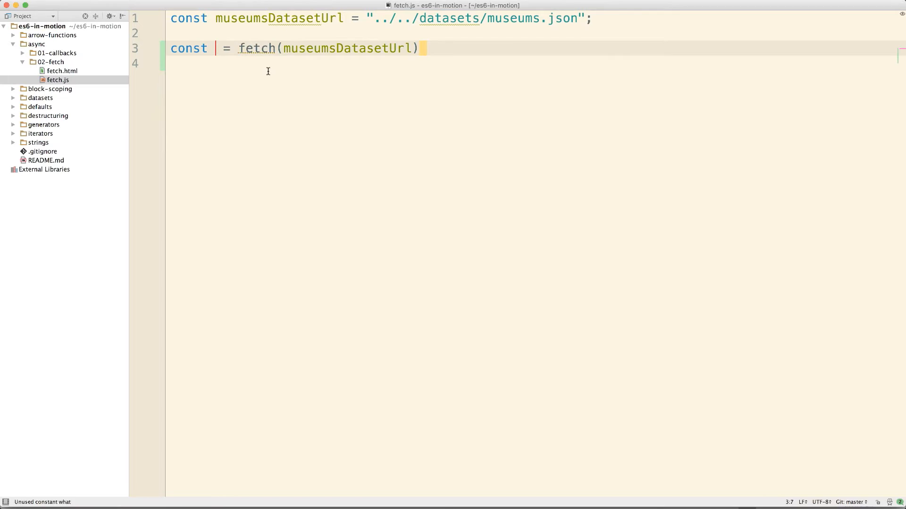
{"action": "type", "text": "promise"}
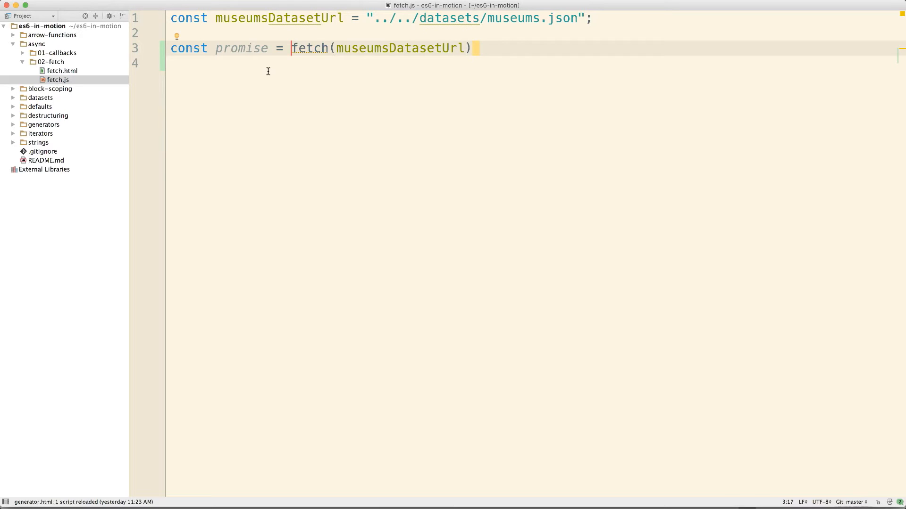
{"action": "mouse_move", "coordinate": [469, 40]}
{"action": "type", "text": ";"}
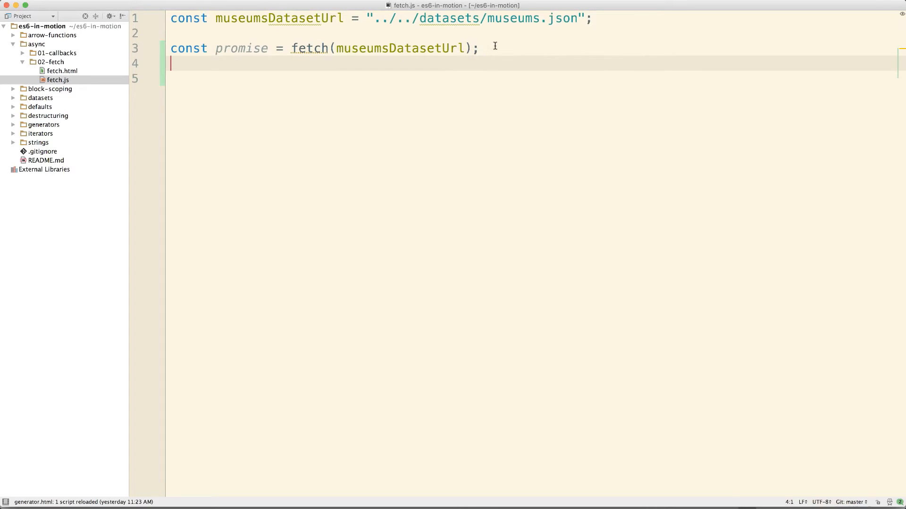
Add a promise.then() call on line 4, then bring up callbacks.js from the Project tree
{"action": "type", "text": "p"}
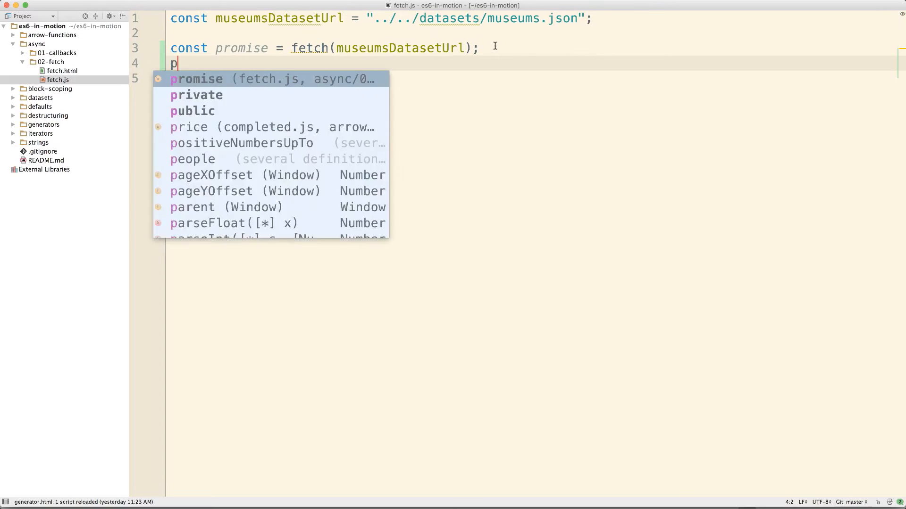
{"action": "type", "text": "romise.t"}
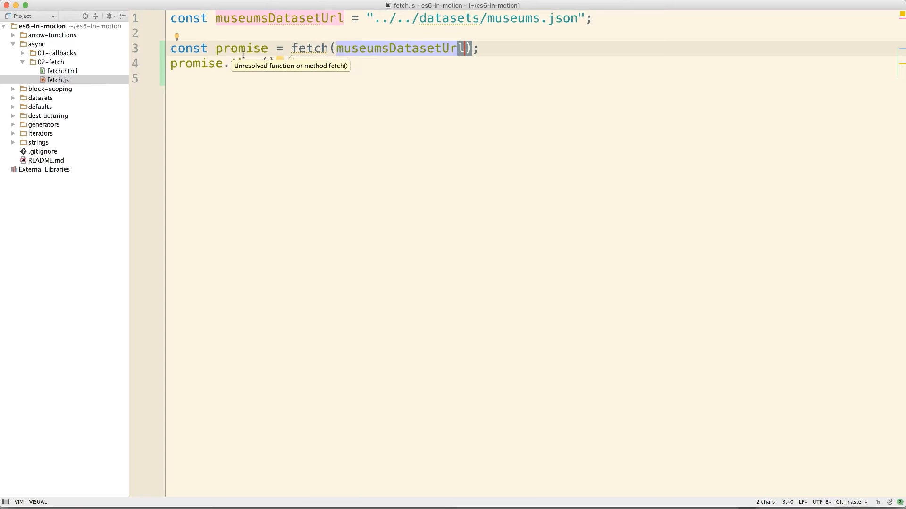
{"action": "type", "text": "then()"}
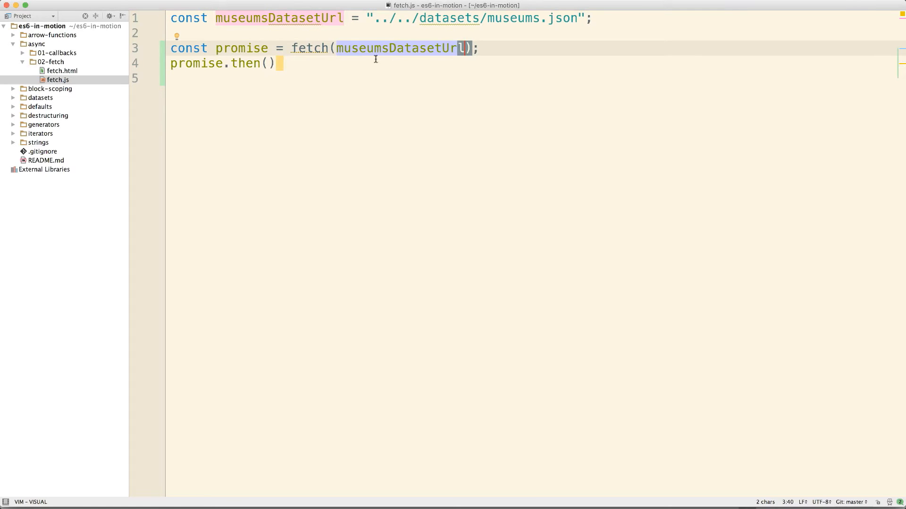
{"action": "left_click", "coordinate": [68, 71]}
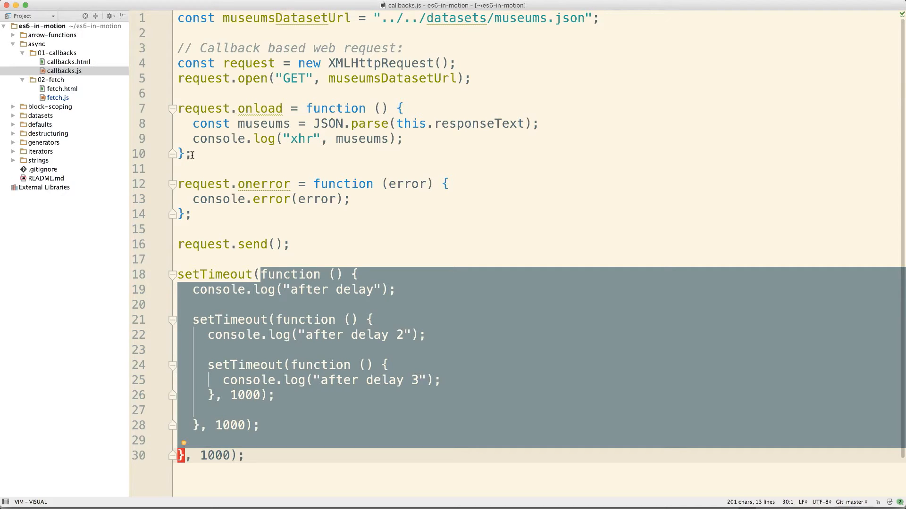
{"action": "mouse_move", "coordinate": [308, 112]}
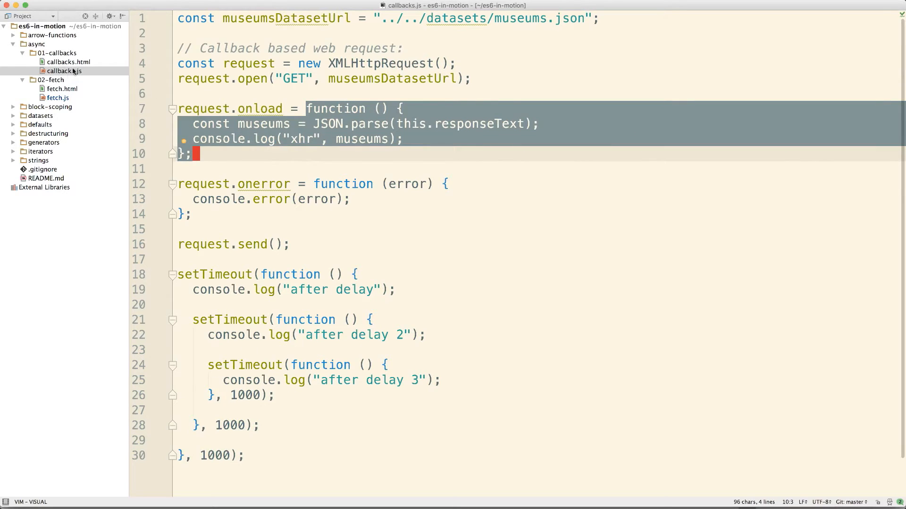
{"action": "left_click", "coordinate": [58, 79]}
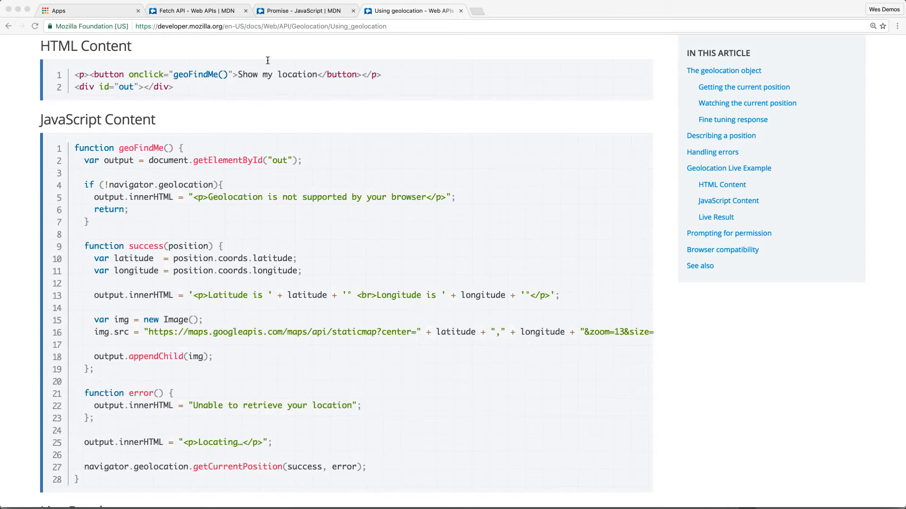
Bring up the Using geolocation article's JavaScript example with success and error callbacks
{"action": "double_click", "coordinate": [164, 467]}
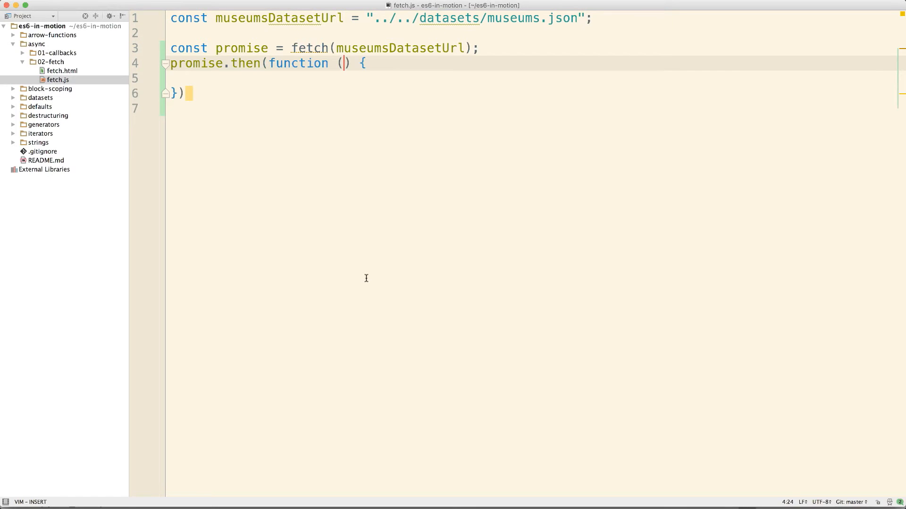
Log the response inside the then callback and run fetch.html in Chrome
{"action": "type", "text": "response"}
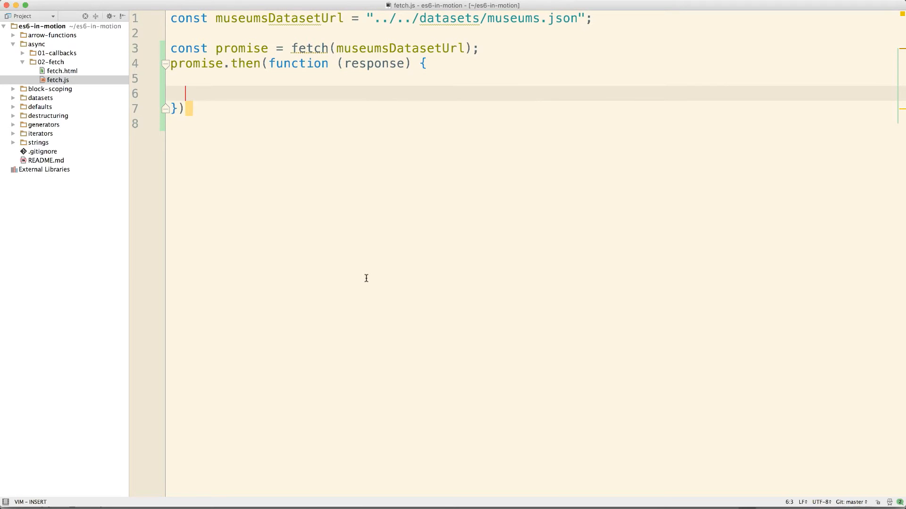
{"action": "type", "text": "console.log(response);"}
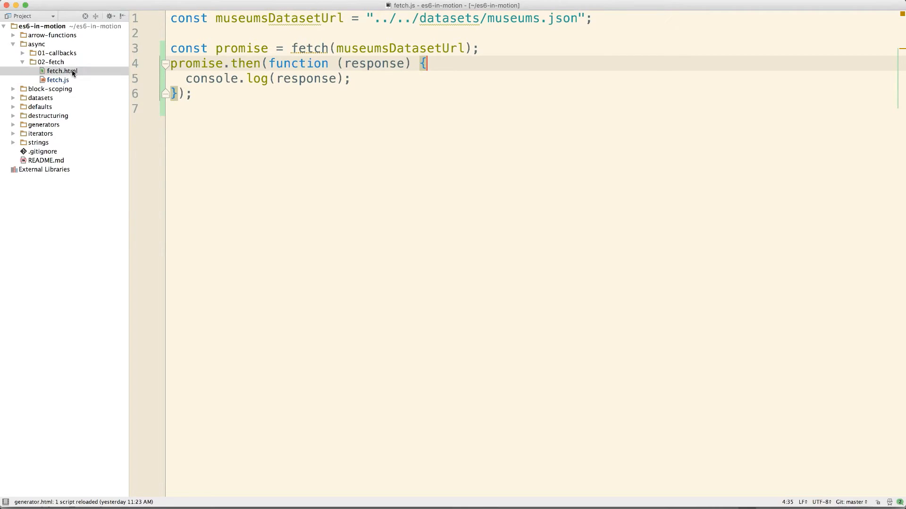
{"action": "left_click", "coordinate": [62, 71]}
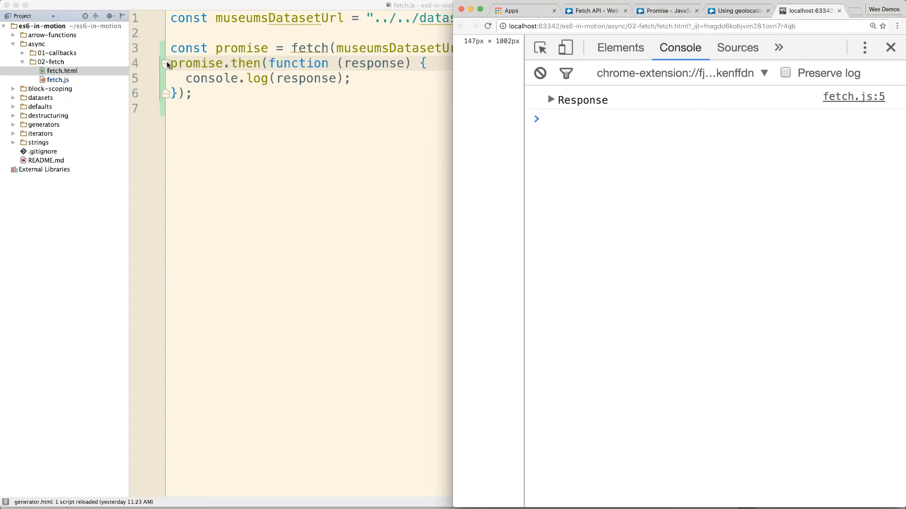
Expand the logged Response in the Console to inspect body, status, ok and url beside the code
{"action": "left_click", "coordinate": [552, 99]}
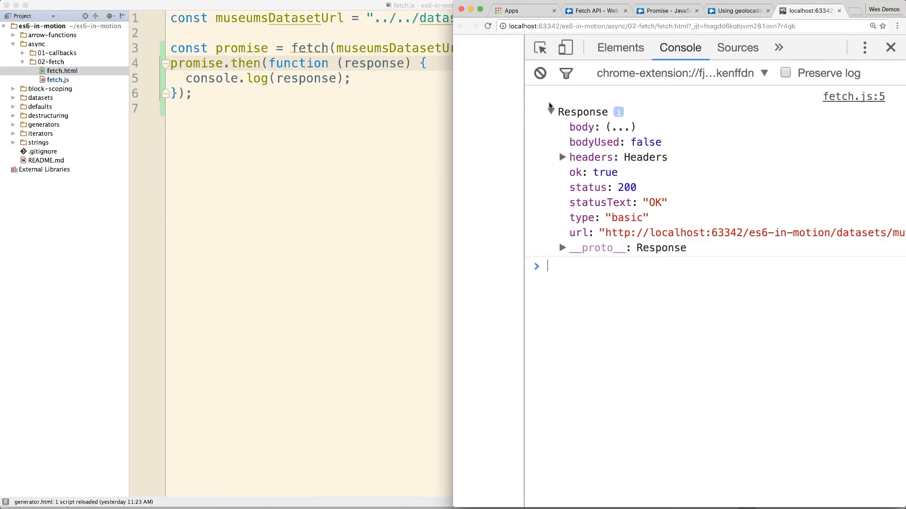
{"action": "left_click", "coordinate": [551, 111]}
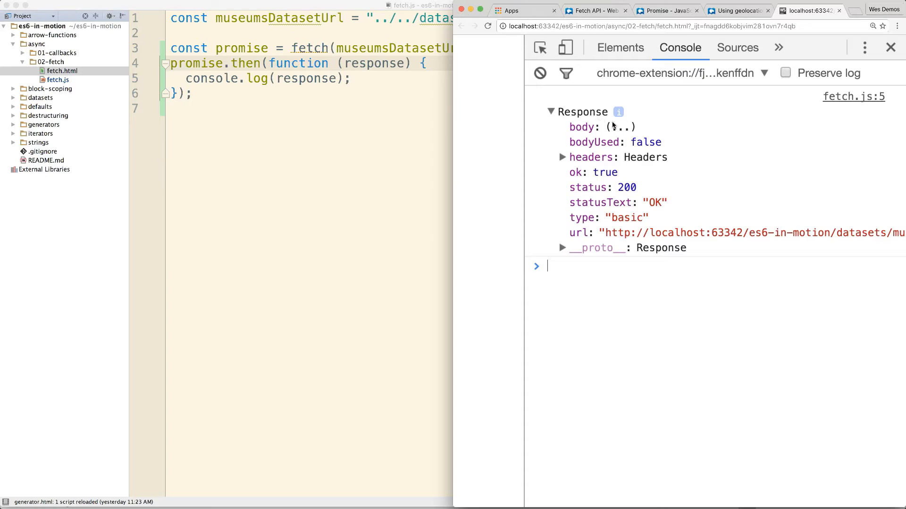
{"action": "mouse_move", "coordinate": [578, 233]}
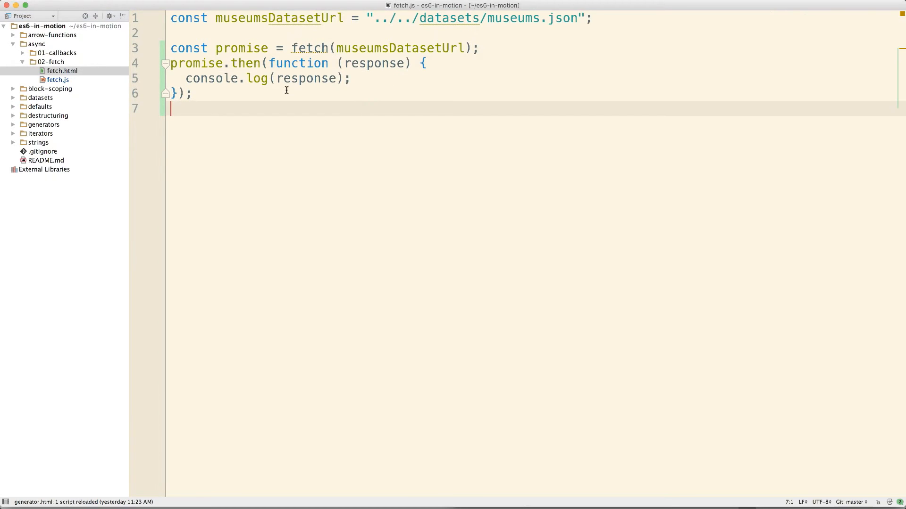
{"action": "left_click", "coordinate": [62, 71]}
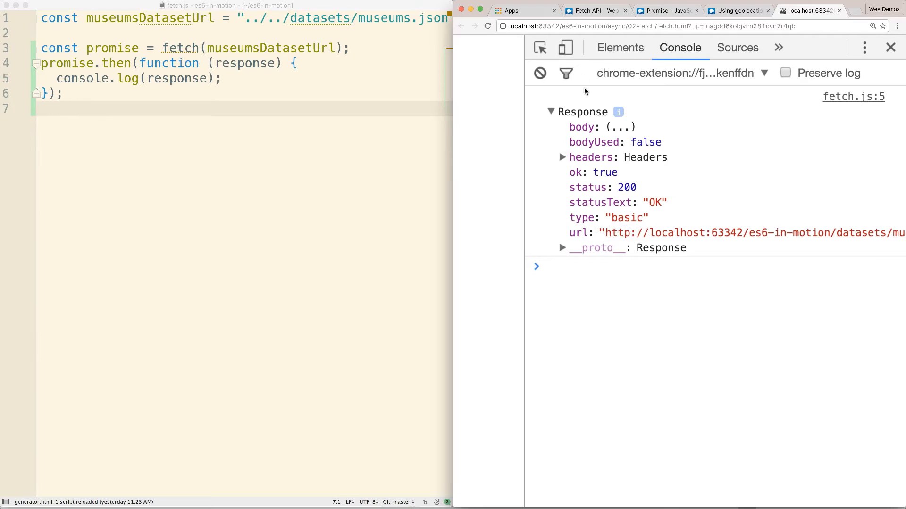
{"action": "mouse_move", "coordinate": [573, 228]}
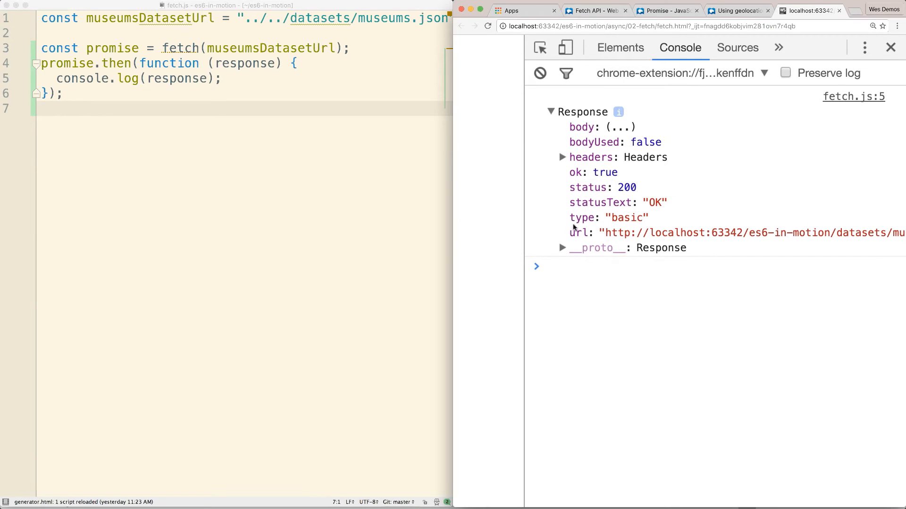
{"action": "mouse_move", "coordinate": [580, 127]}
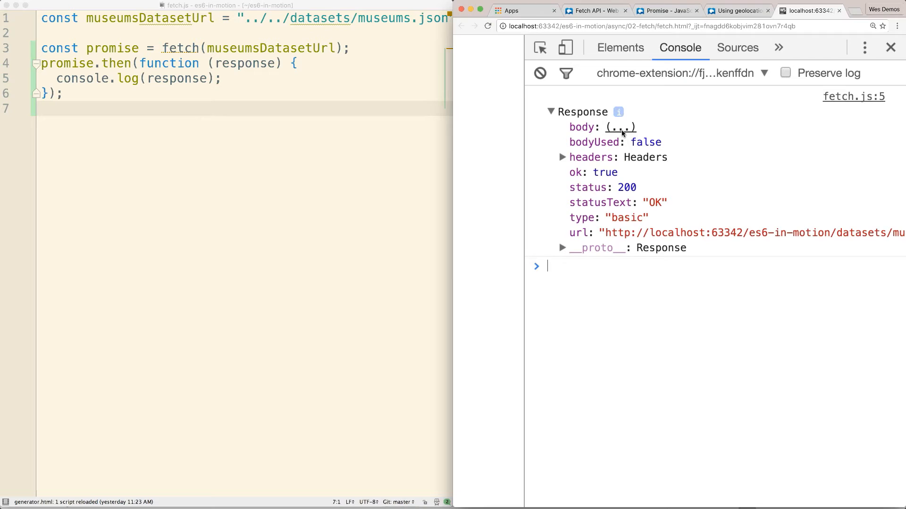
{"action": "left_click", "coordinate": [589, 10]}
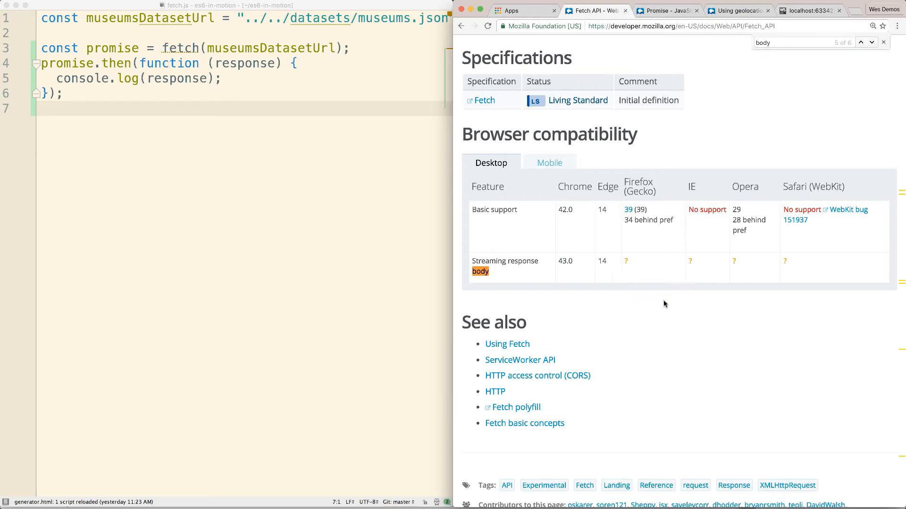
{"action": "mouse_move", "coordinate": [506, 343]}
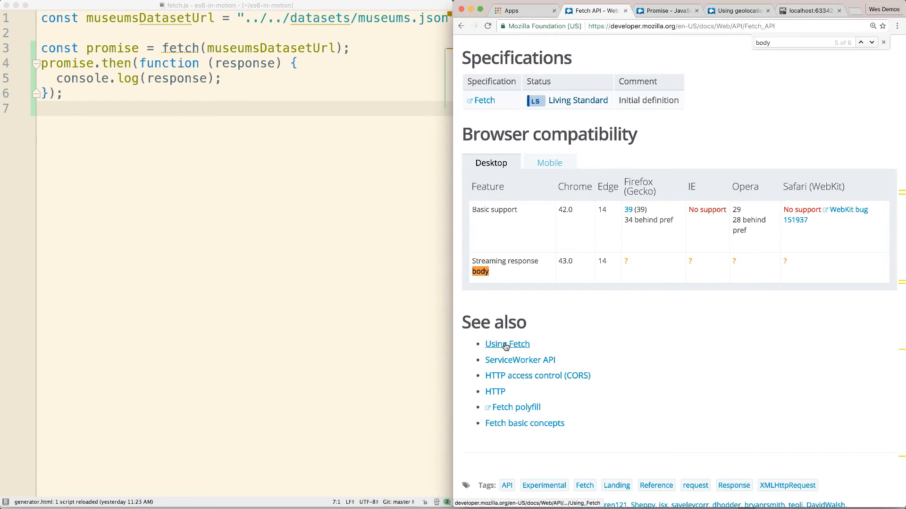
Follow the Using Fetch link under See also to reach the Body methods list with json()
{"action": "left_click", "coordinate": [506, 344]}
{"action": "type", "text": "json()"}
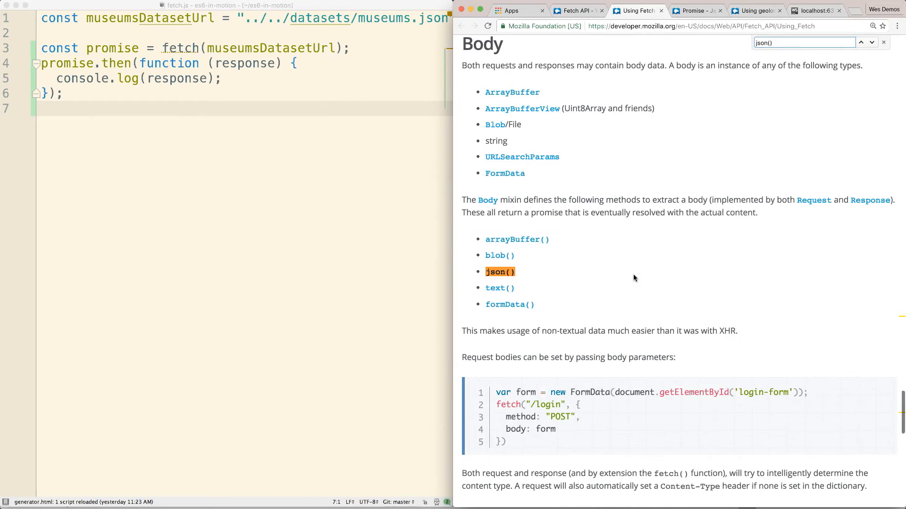
{"action": "mouse_move", "coordinate": [599, 265]}
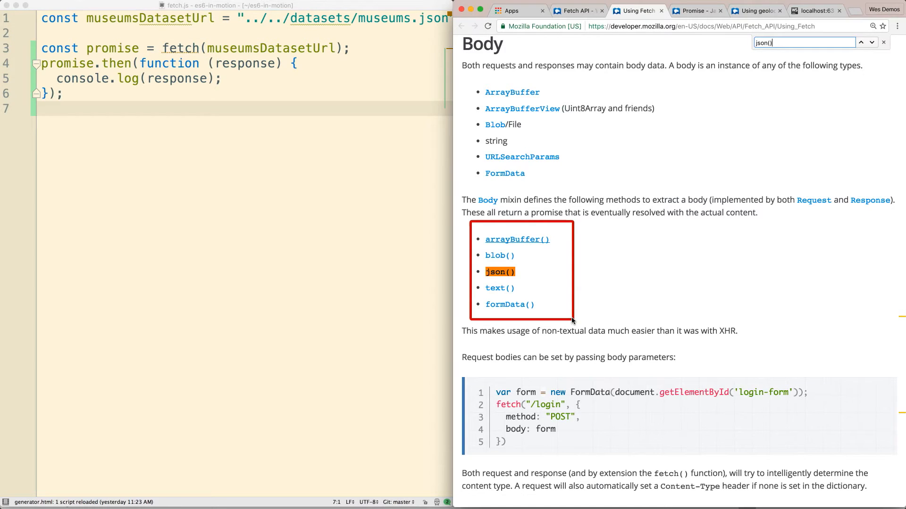
{"action": "mouse_move", "coordinate": [523, 283]}
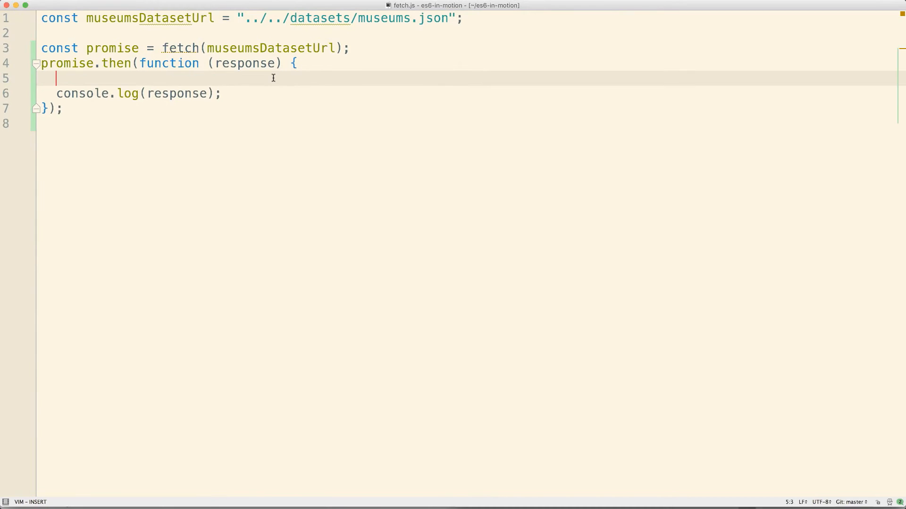
Write const parsePromise = response.json(); inside the then callback and select the promise variable
{"action": "type", "text": "response."}
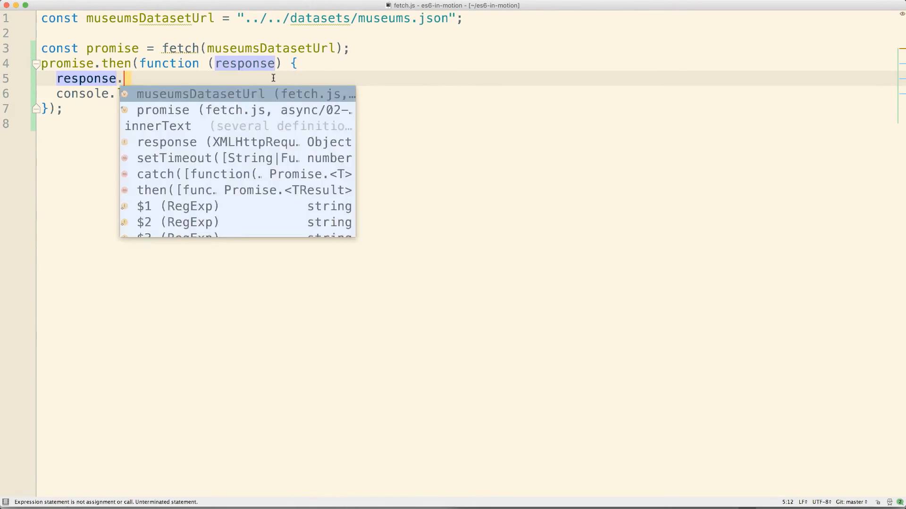
{"action": "type", "text": "json();"}
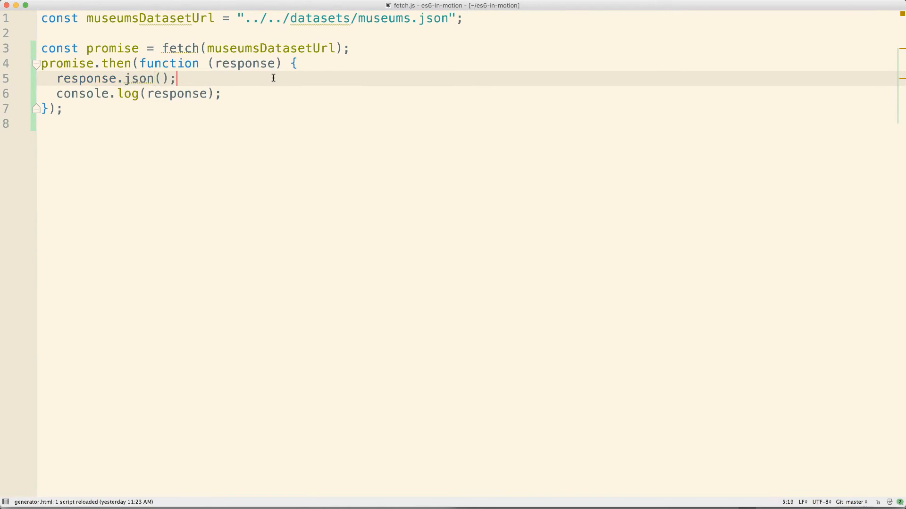
{"action": "left_click", "coordinate": [80, 78]}
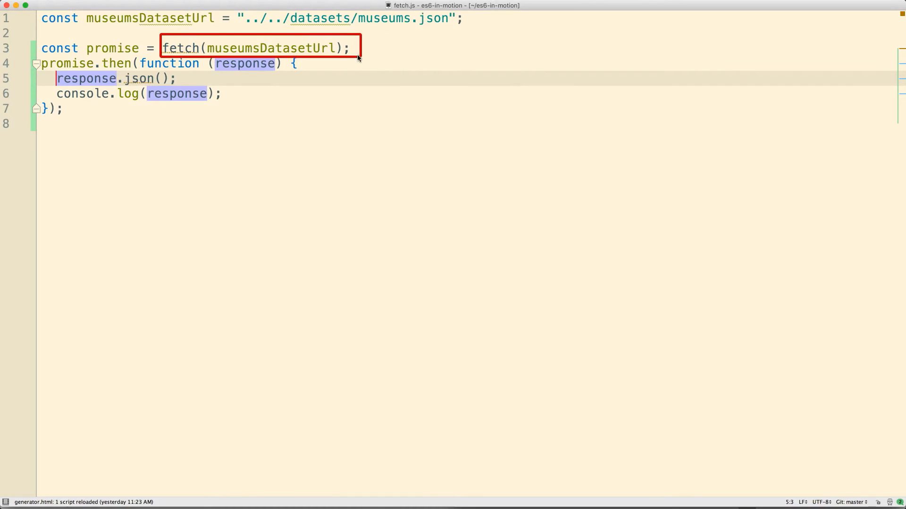
{"action": "mouse_move", "coordinate": [55, 68]}
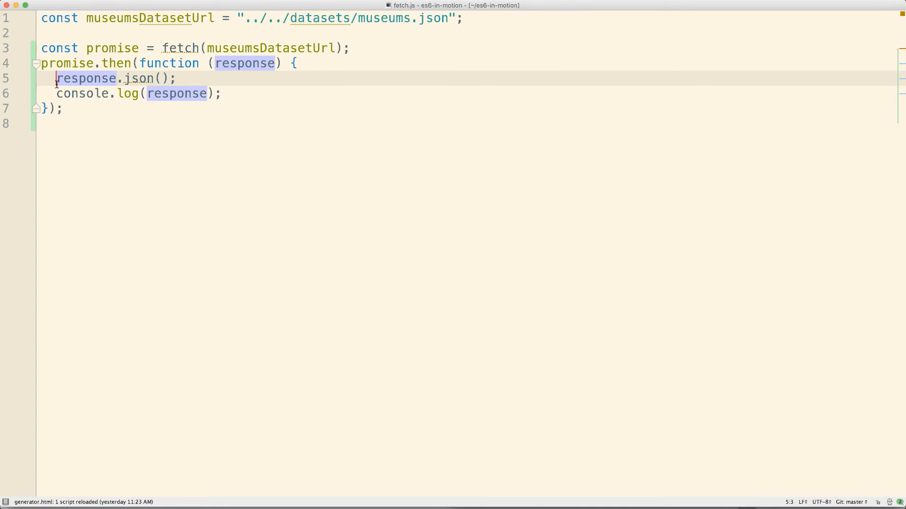
{"action": "type", "text": "const"}
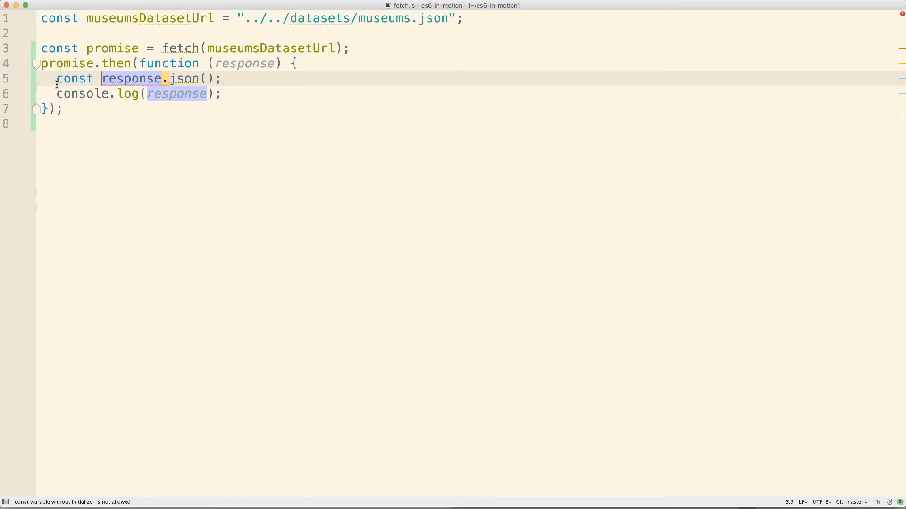
{"action": "type", "text": "p"}
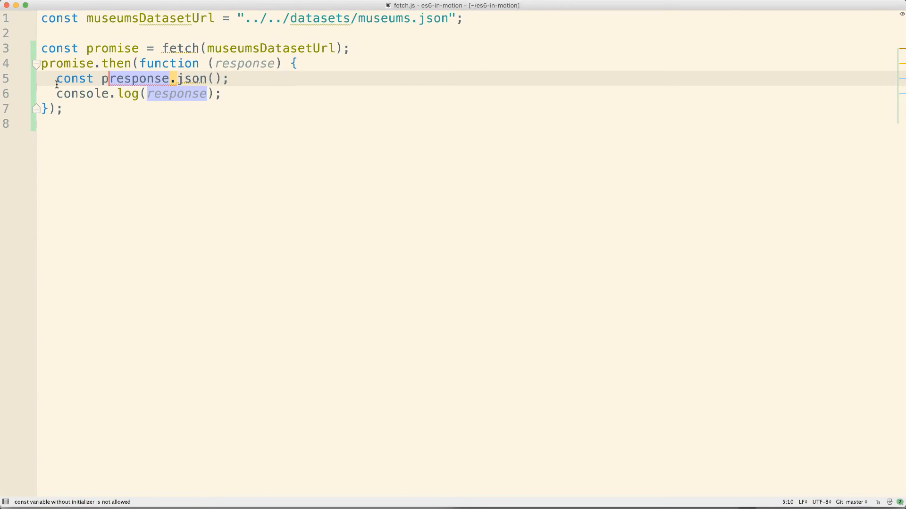
{"action": "type", "text": "arsePromise ="}
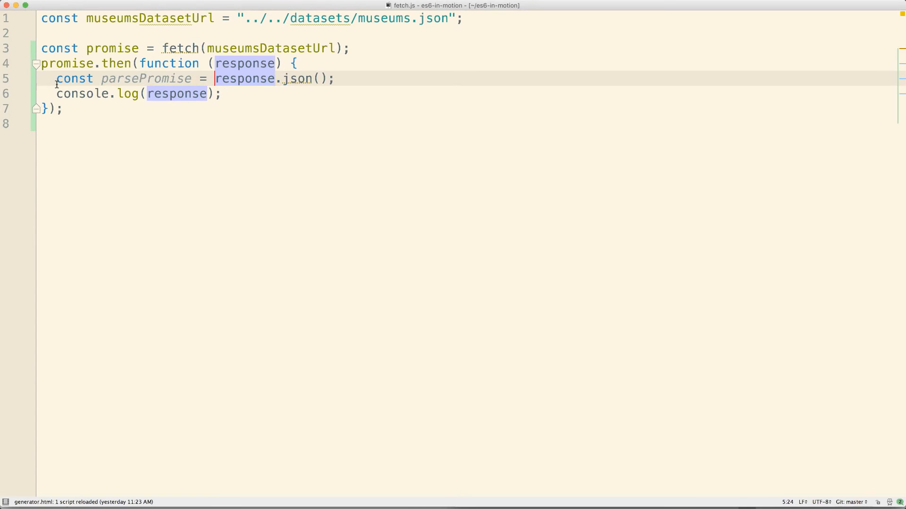
{"action": "left_click", "coordinate": [101, 48]}
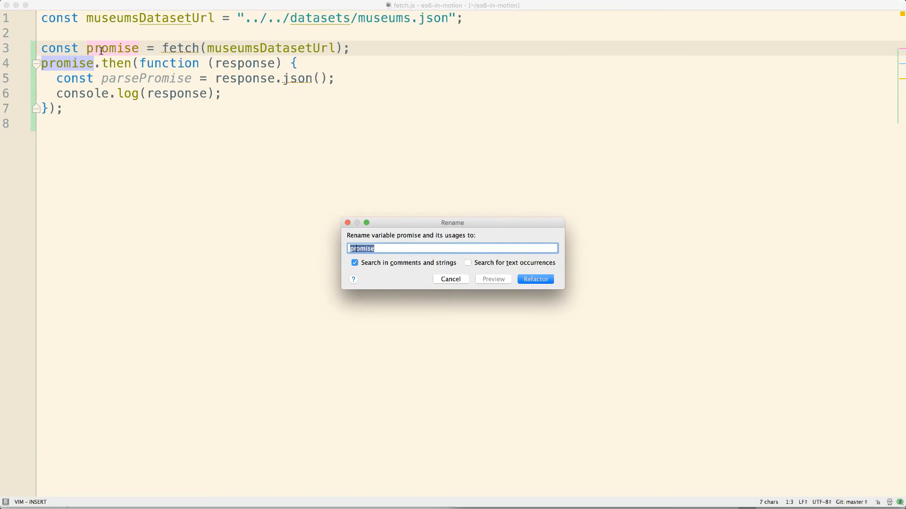
Confirm the rename of promise to requestPromise via the Refactor dialog
{"action": "left_click", "coordinate": [533, 280]}
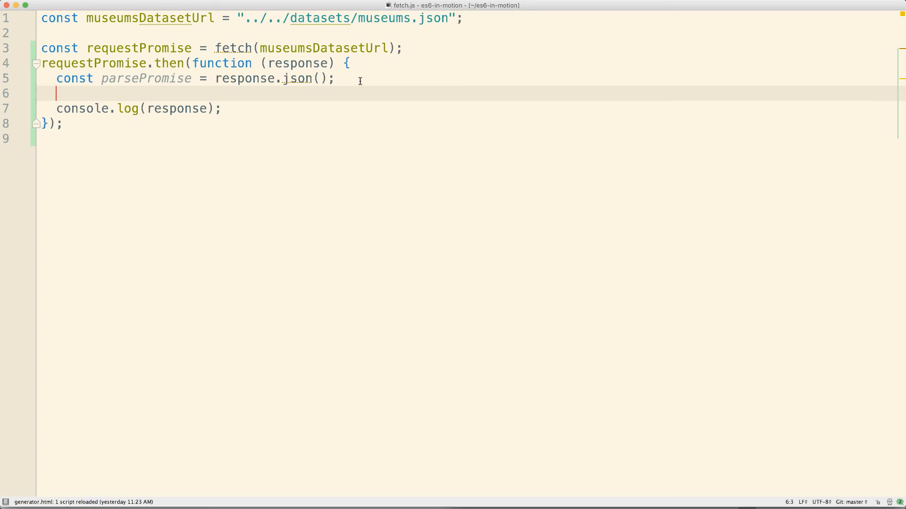
Chain parsePromise.then(function (museums) { console.log(museums); }); after the response.json() line
{"action": "type", "text": "parsePromise"}
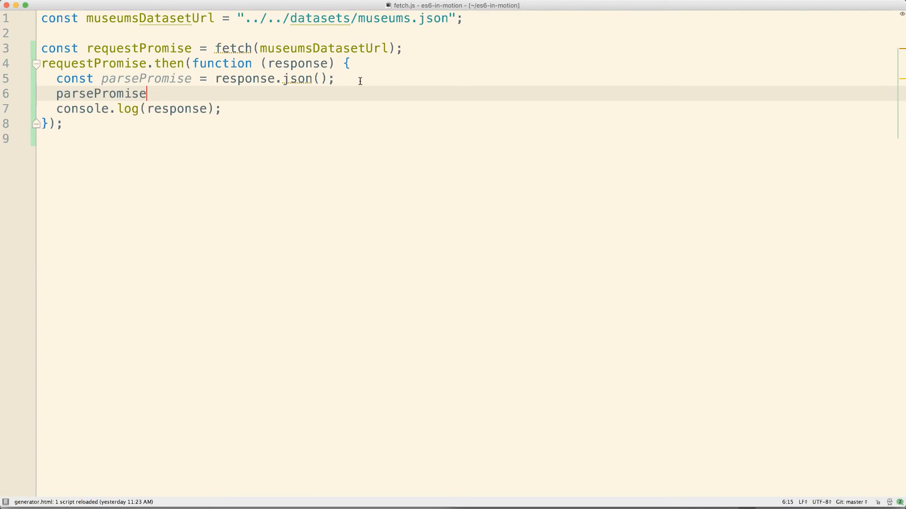
{"action": "type", "text": ".then(function("}
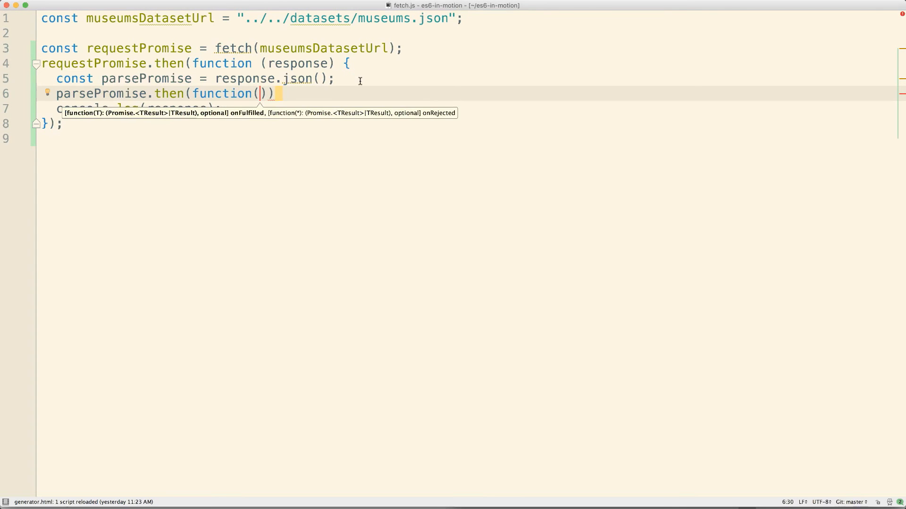
{"action": "type", "text": "museums"}
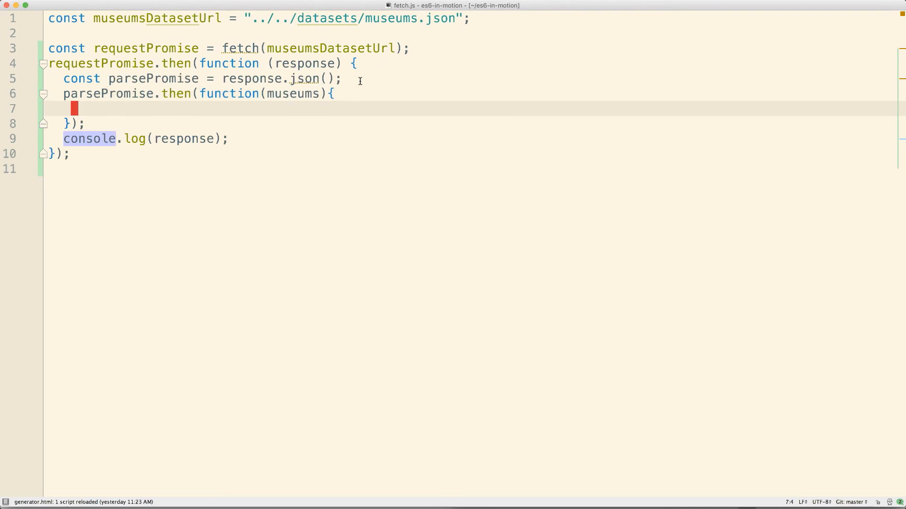
{"action": "type", "text": "consol"}
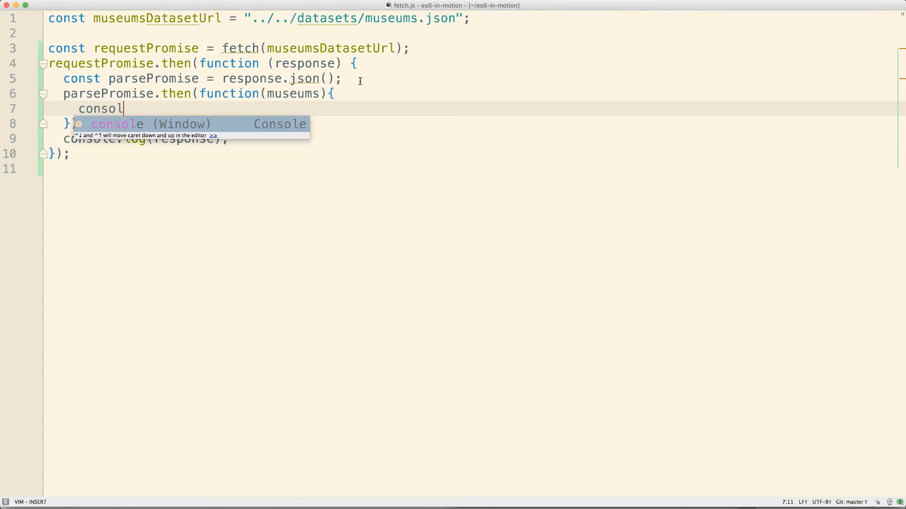
{"action": "type", "text": "e.log(museums);"}
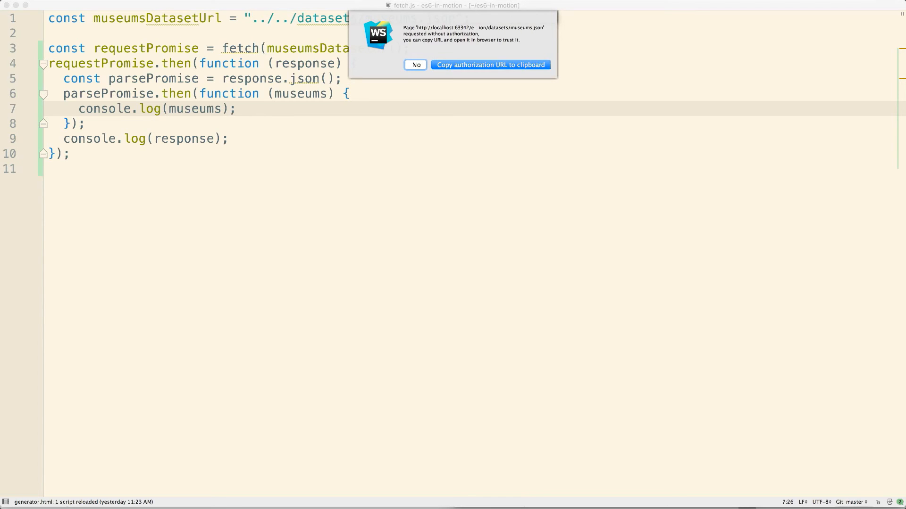
Enable 'Allow unsigned requests' in Preferences > Debugger via Find Action and confirm with OK
{"action": "left_click", "coordinate": [415, 65]}
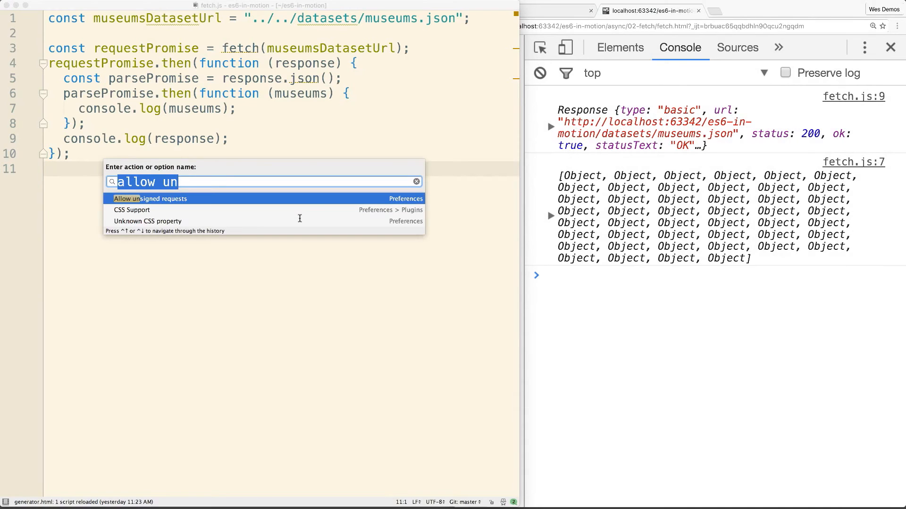
{"action": "key", "text": "Backspace"}
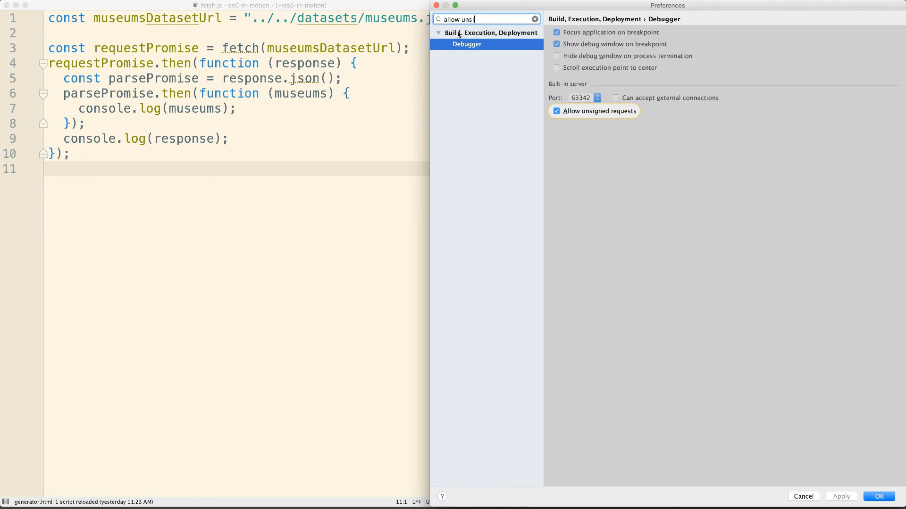
{"action": "left_click", "coordinate": [557, 111]}
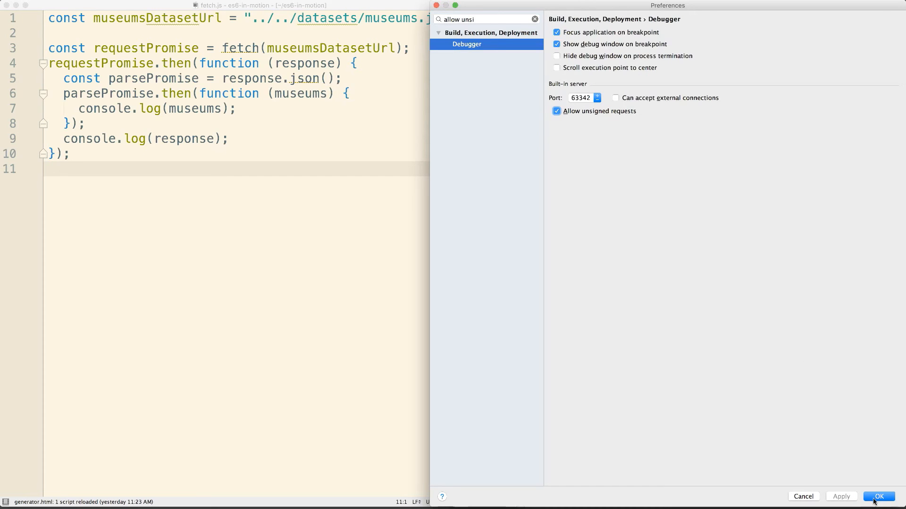
{"action": "left_click", "coordinate": [877, 496]}
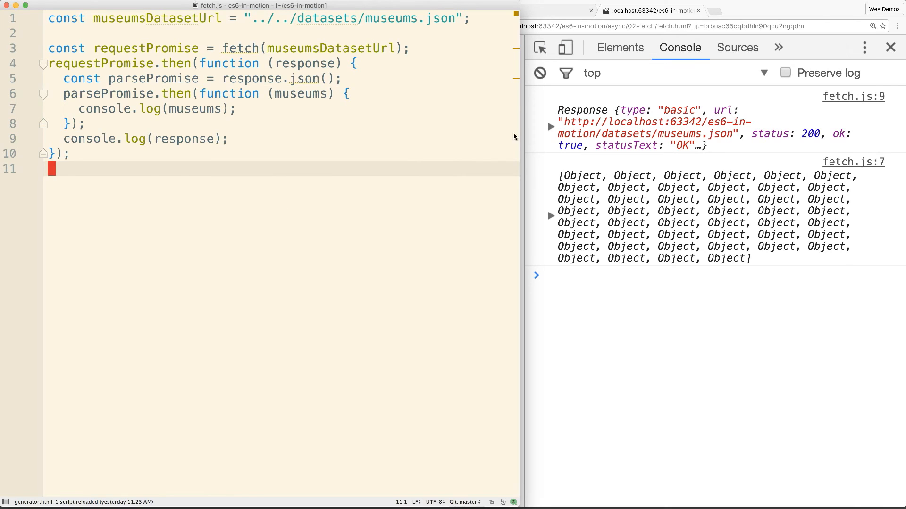
{"action": "mouse_move", "coordinate": [551, 215]}
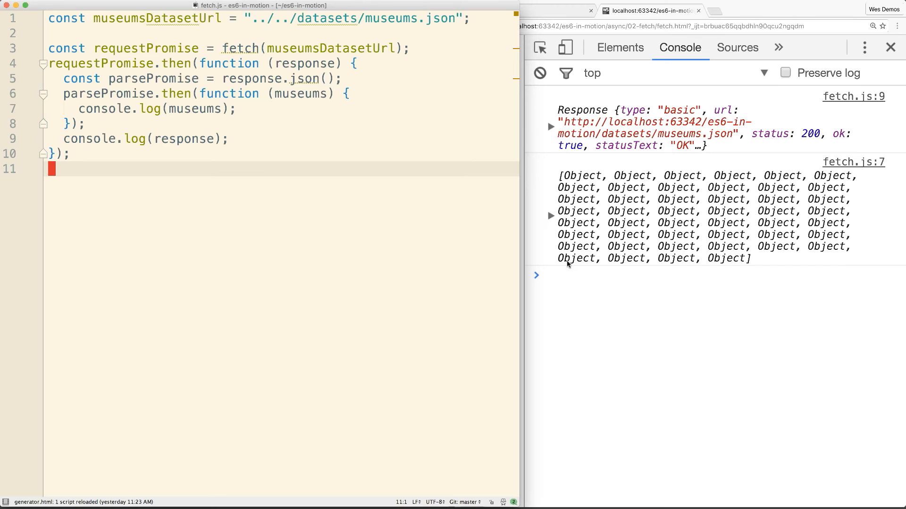
{"action": "mouse_move", "coordinate": [560, 273]}
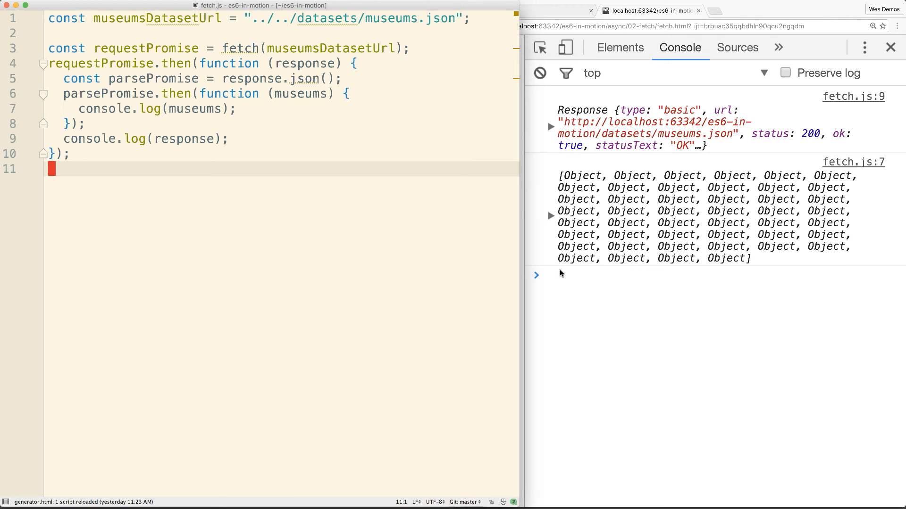
{"action": "mouse_move", "coordinate": [276, 151]}
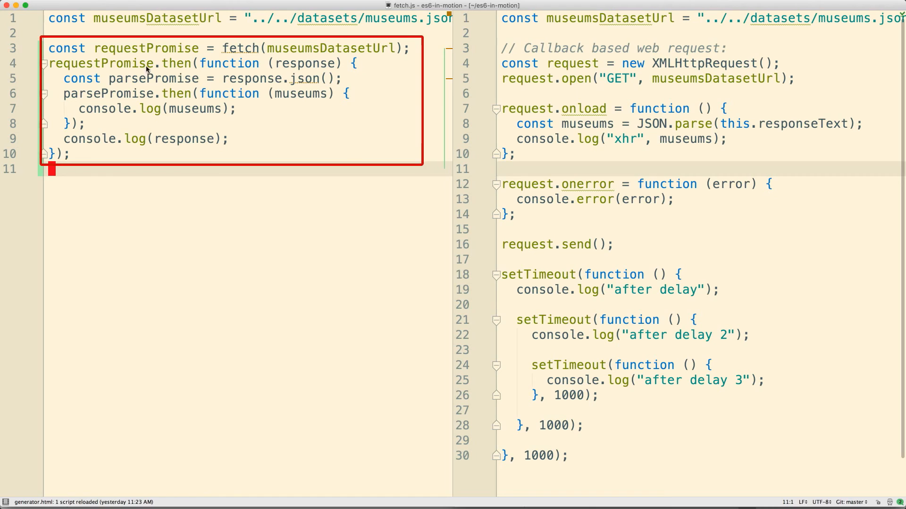
{"action": "mouse_move", "coordinate": [542, 99]}
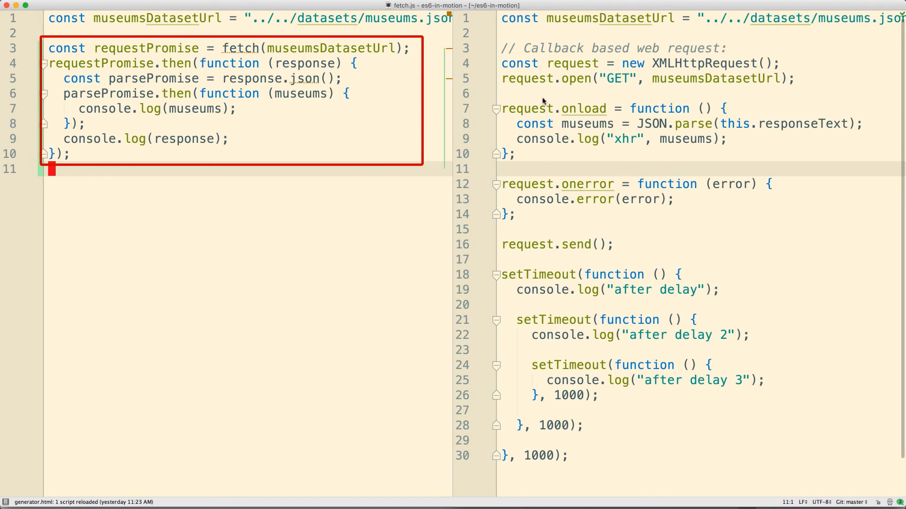
{"action": "mouse_move", "coordinate": [253, 73]}
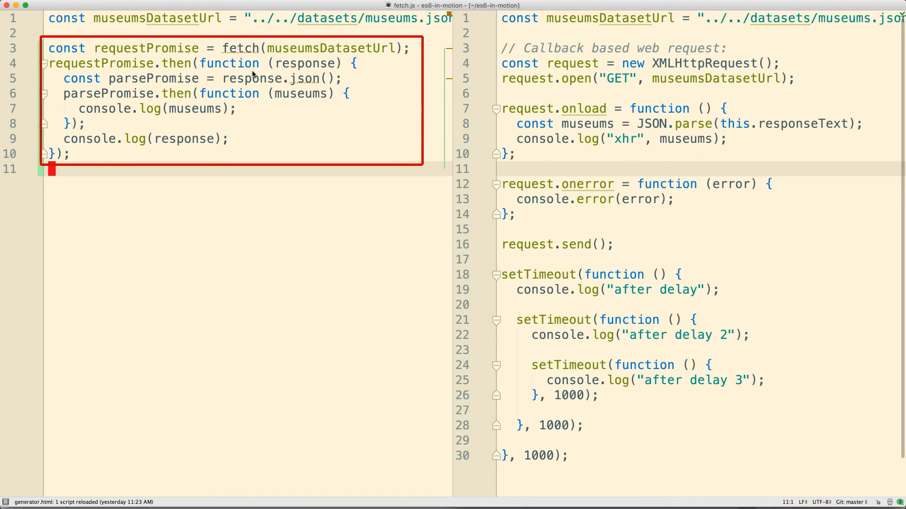
{"action": "mouse_move", "coordinate": [354, 137]}
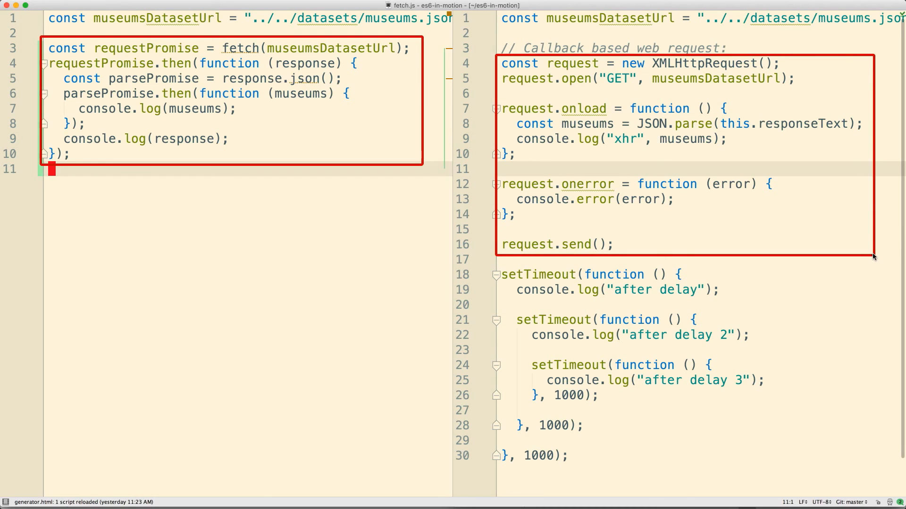
{"action": "mouse_move", "coordinate": [695, 165]}
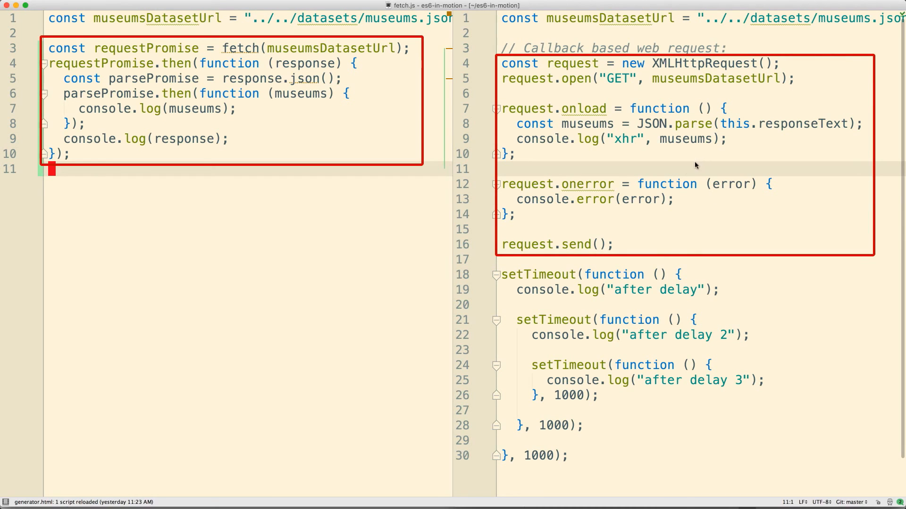
Show callbacks.js with its XHR JSON.parse(responseText) block beside fetch.js for comparison
{"action": "double_click", "coordinate": [665, 123]}
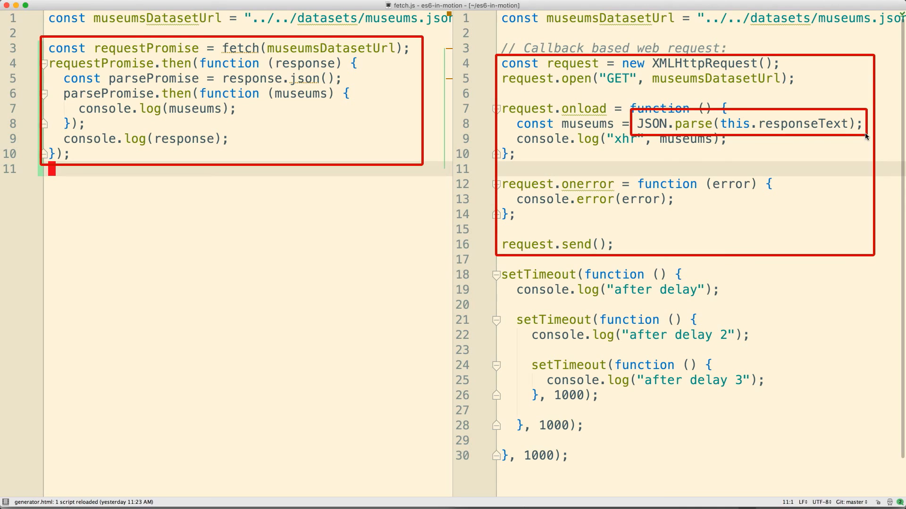
{"action": "mouse_move", "coordinate": [282, 71]}
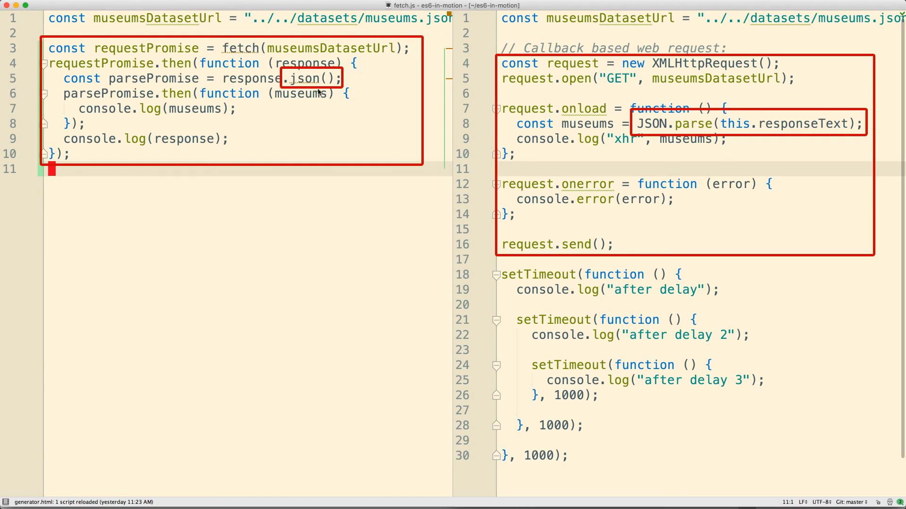
{"action": "mouse_move", "coordinate": [247, 126]}
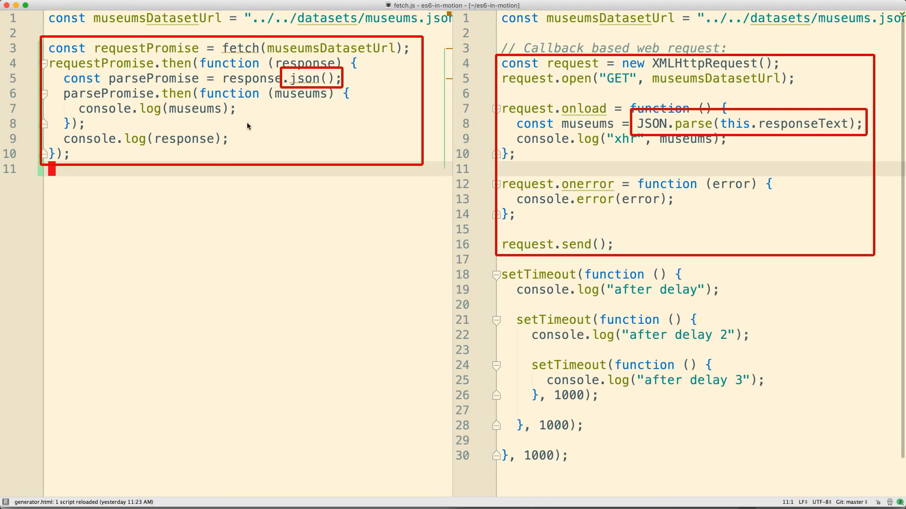
{"action": "mouse_move", "coordinate": [288, 86]}
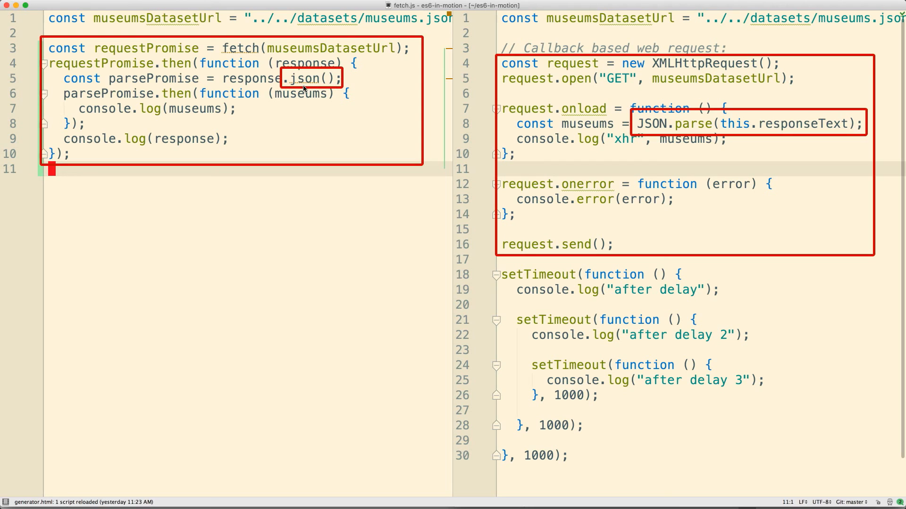
{"action": "mouse_move", "coordinate": [696, 132]}
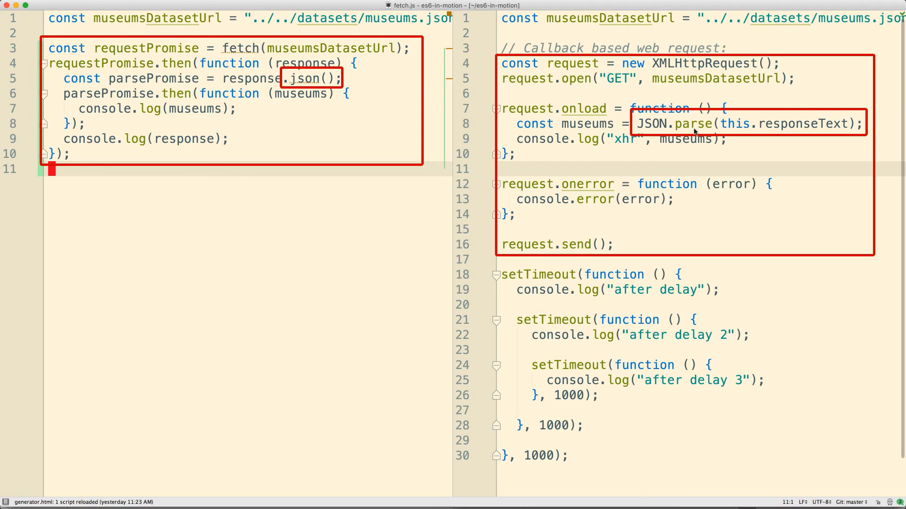